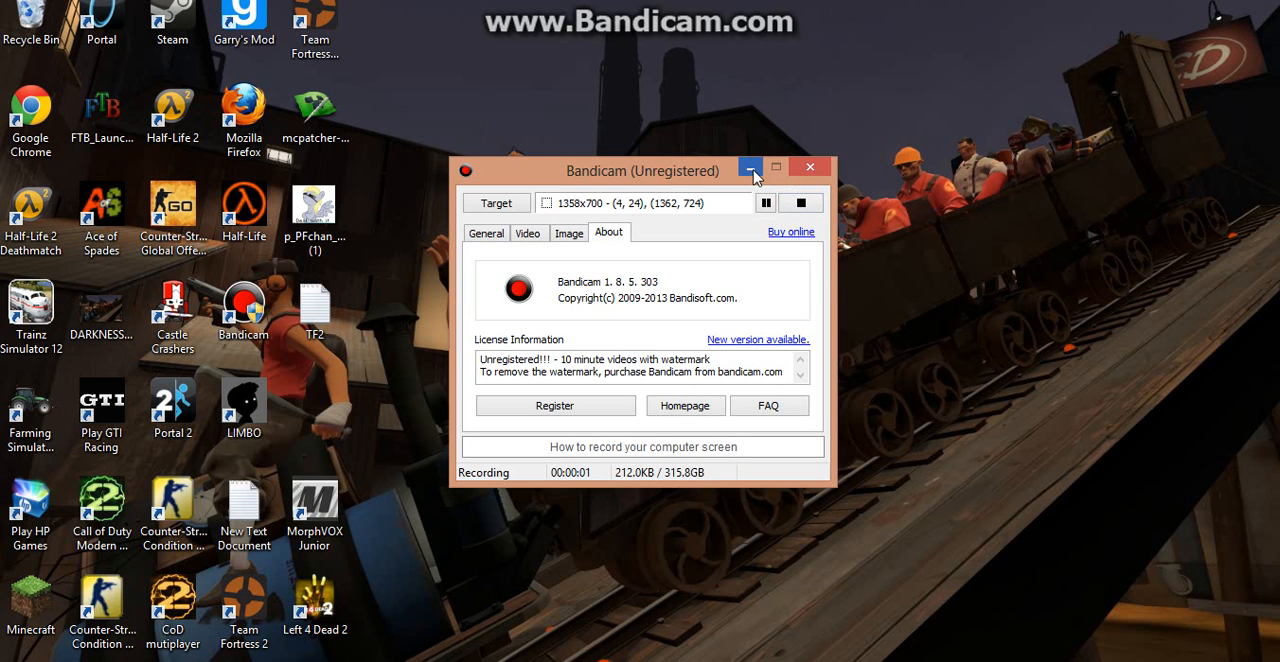
# Minimize the Bandicam window to the tray so the desktop shows while recording
pyautogui.click(749, 167)
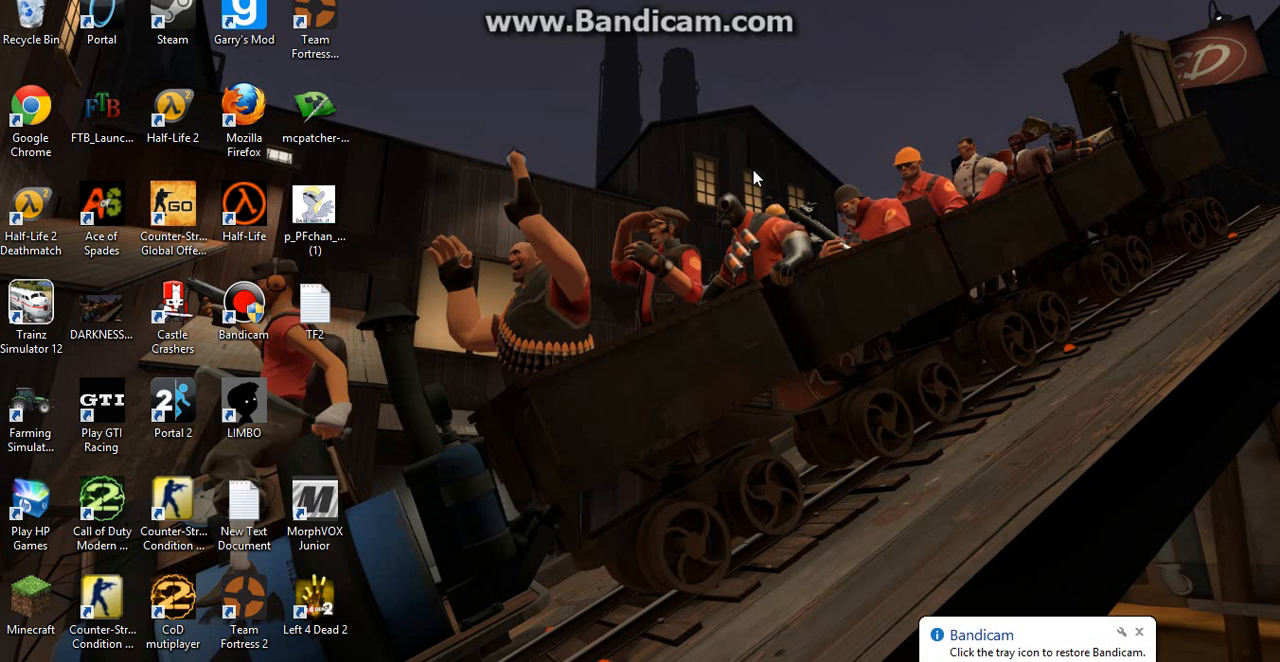
pyautogui.moveTo(605, 373)
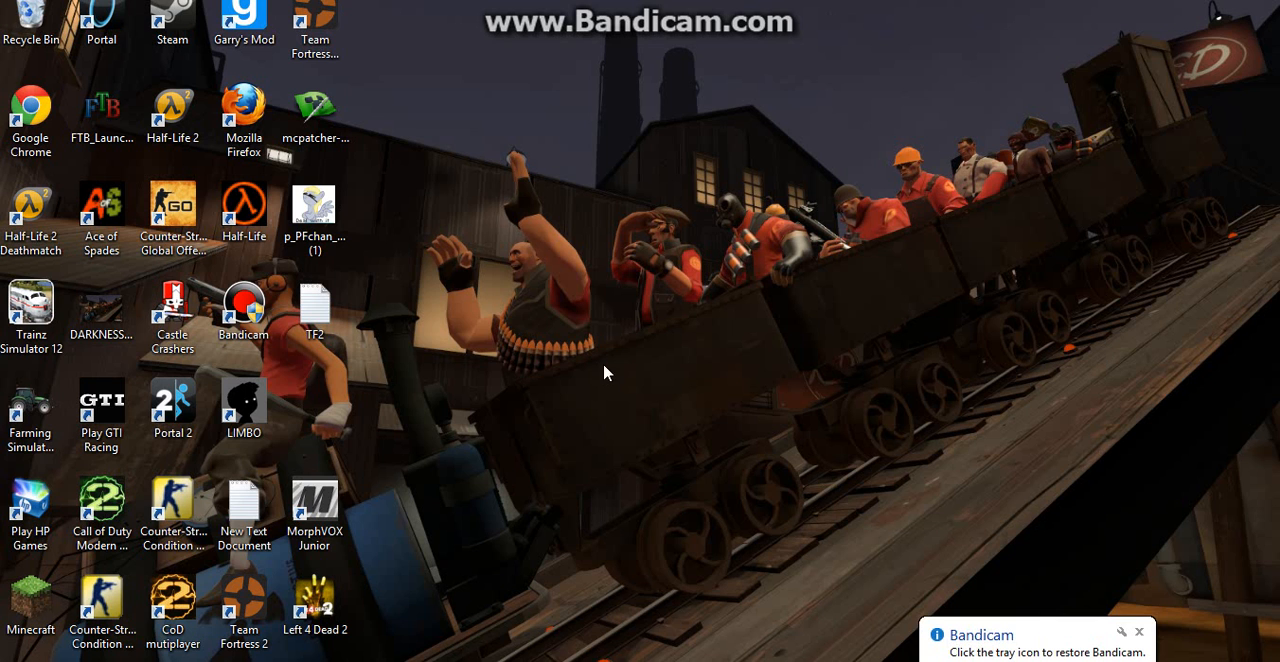
pyautogui.moveTo(701, 629)
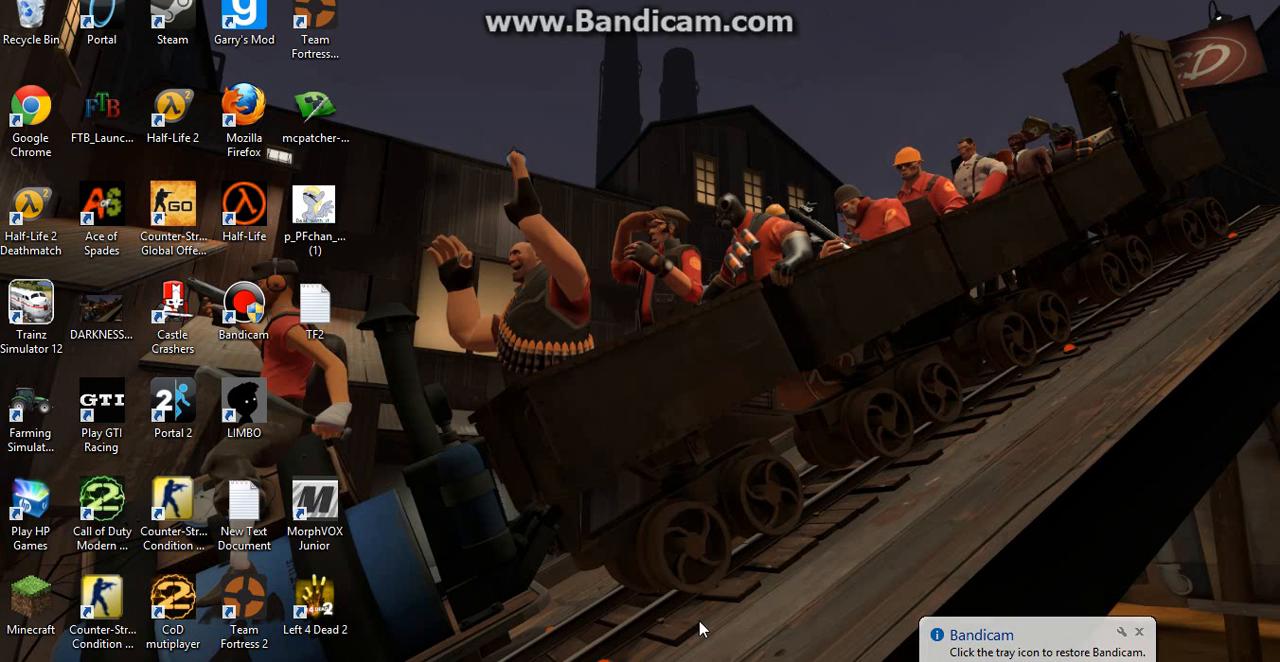
# Launch Minecraft 1.5, view the multiplayer server list, then quit the game
pyautogui.doubleClick(31, 593)
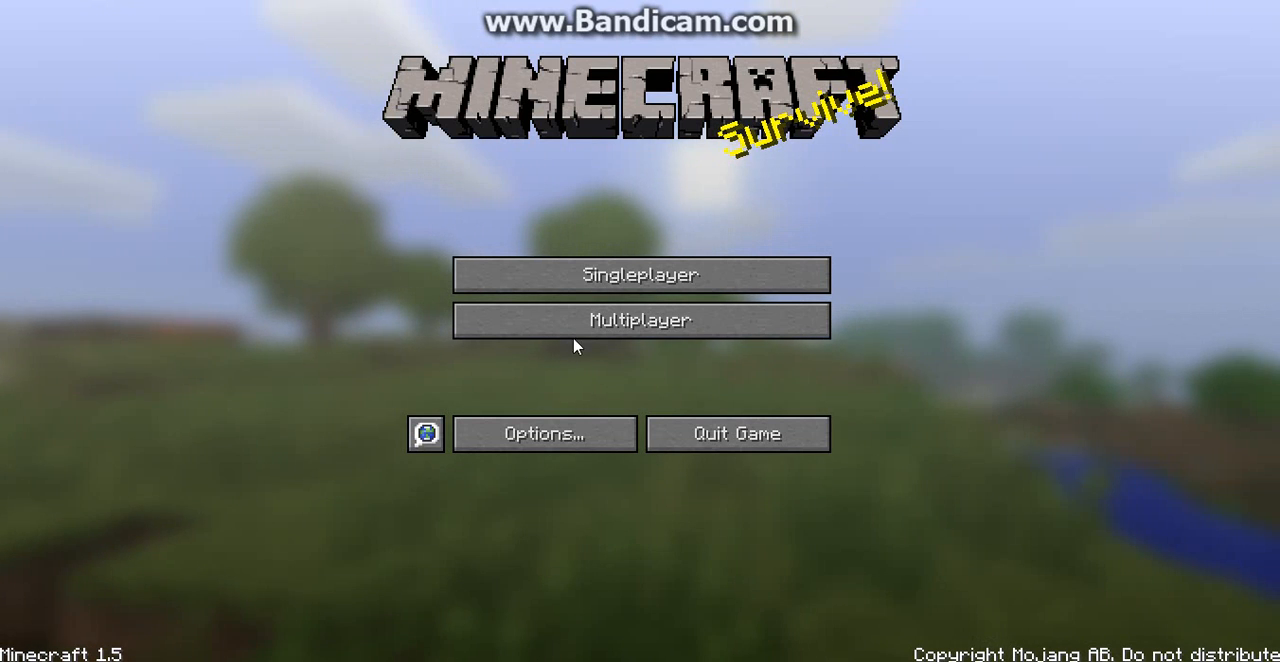
pyautogui.click(640, 320)
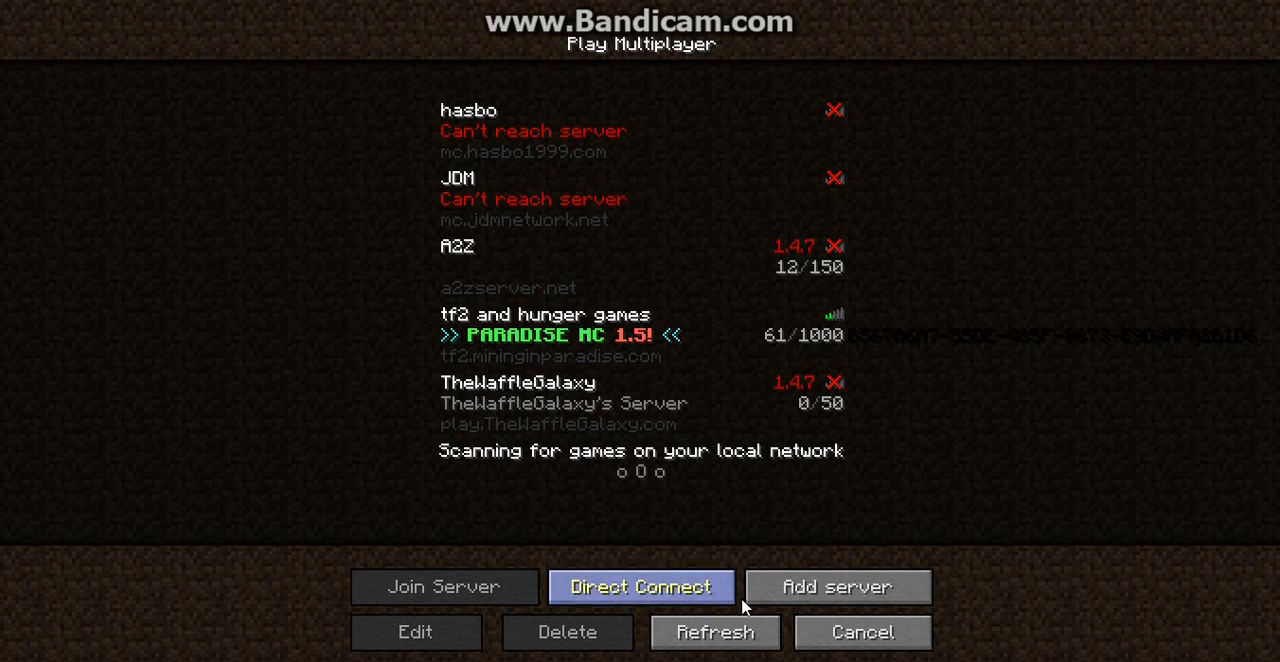
pyautogui.click(861, 631)
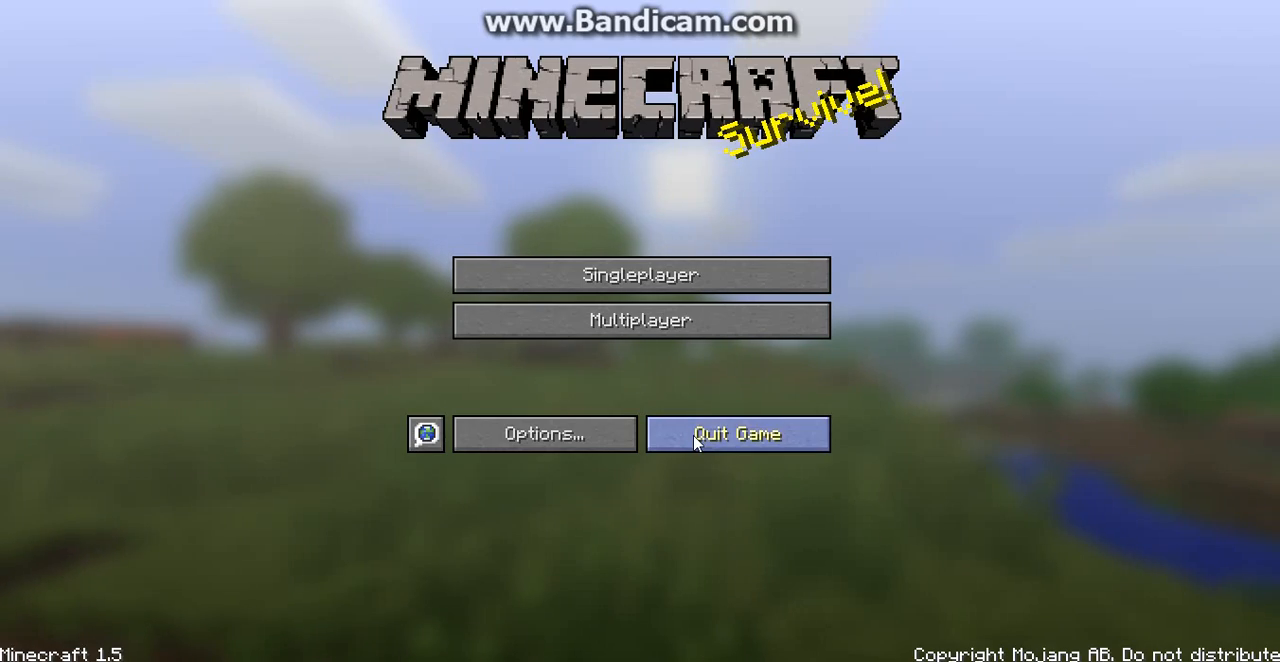
pyautogui.click(737, 434)
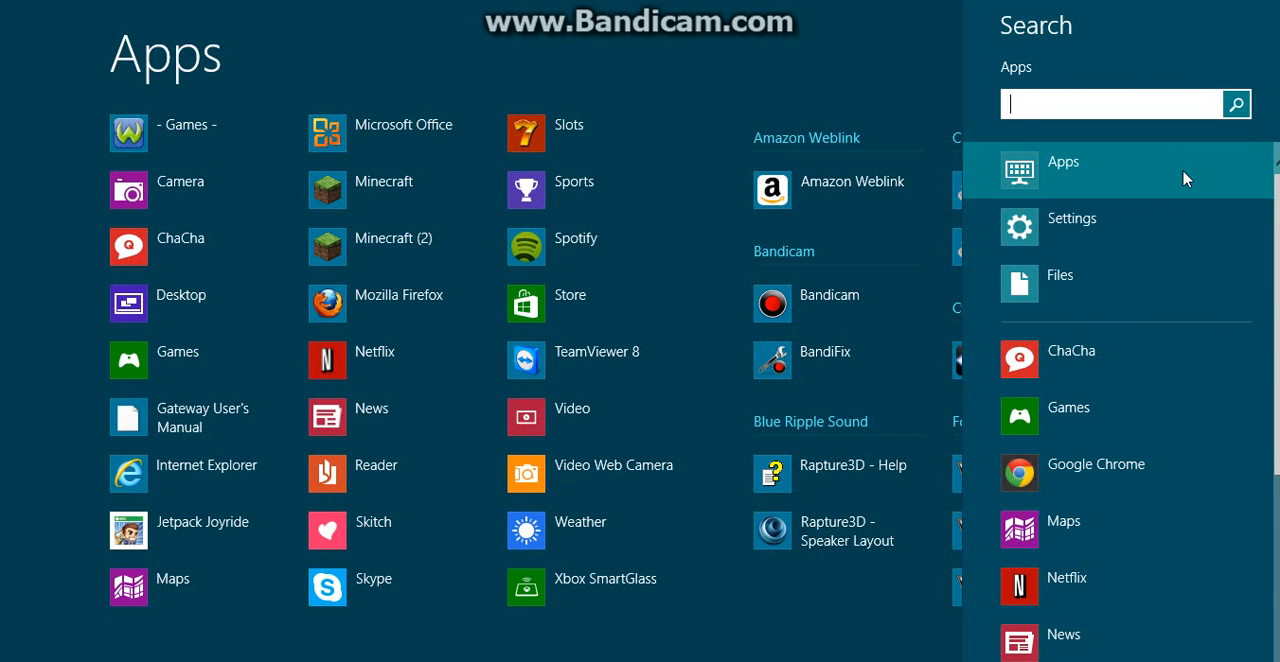
# Search Windows for %appdata% and open the Roaming folder to reach .minecraft
pyautogui.write('%')
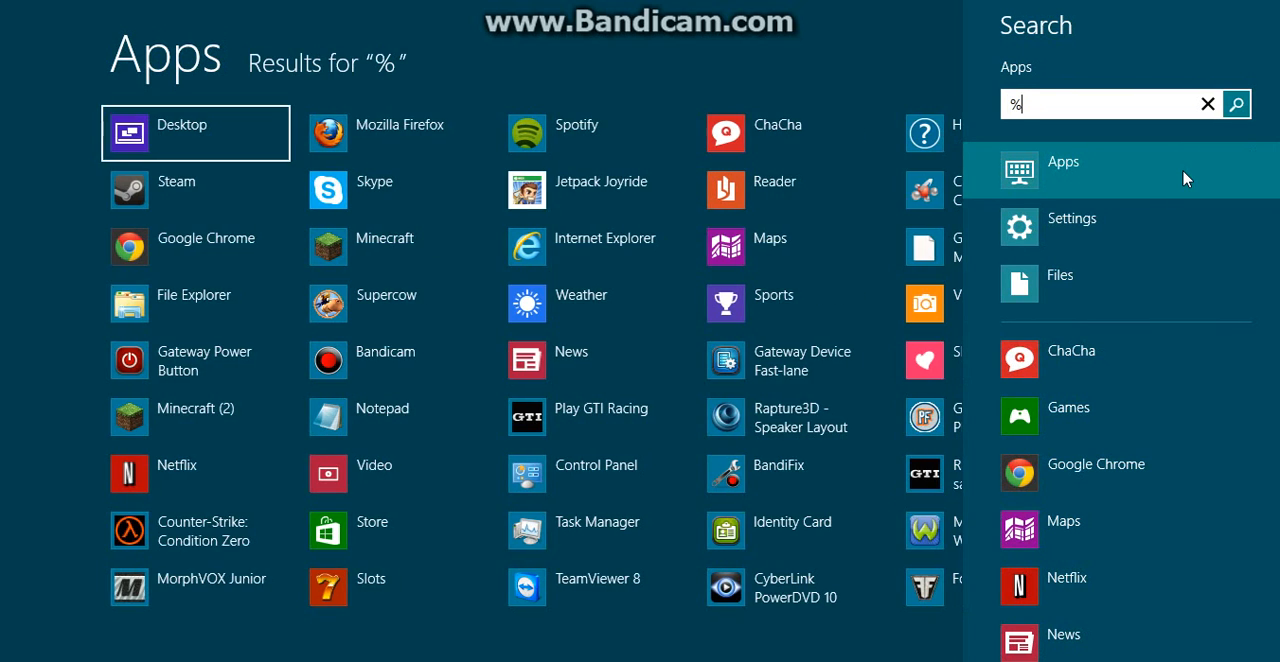
pyautogui.write('appdata%')
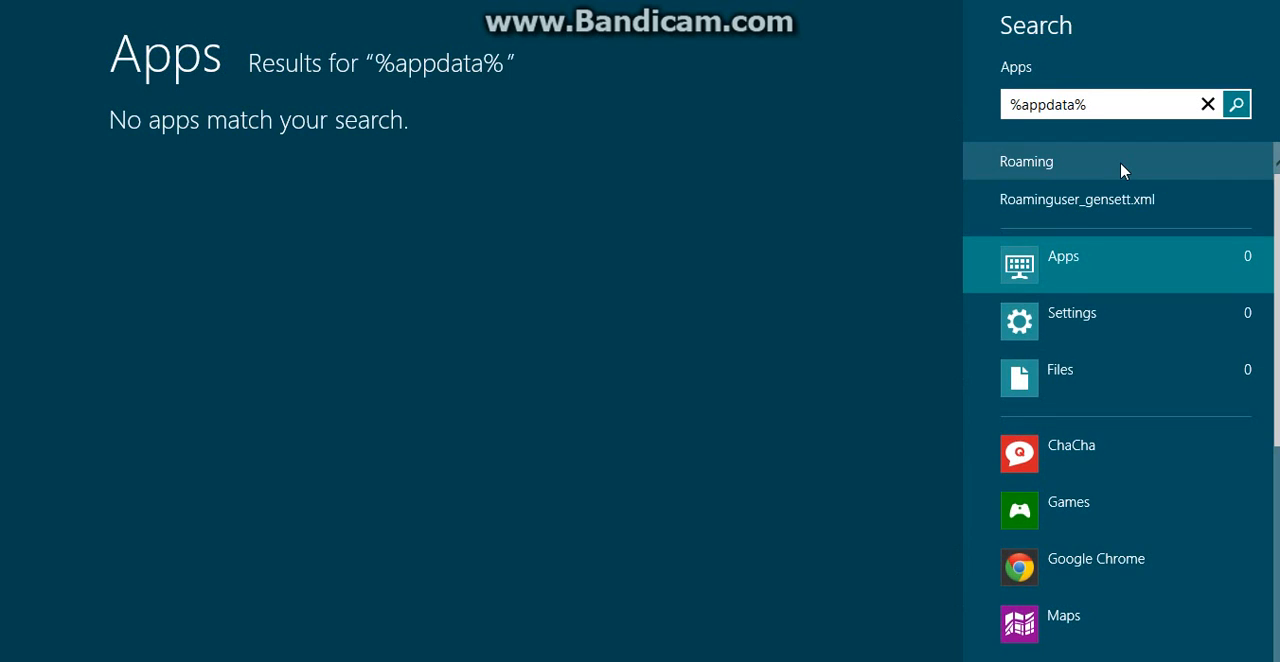
pyautogui.click(1026, 161)
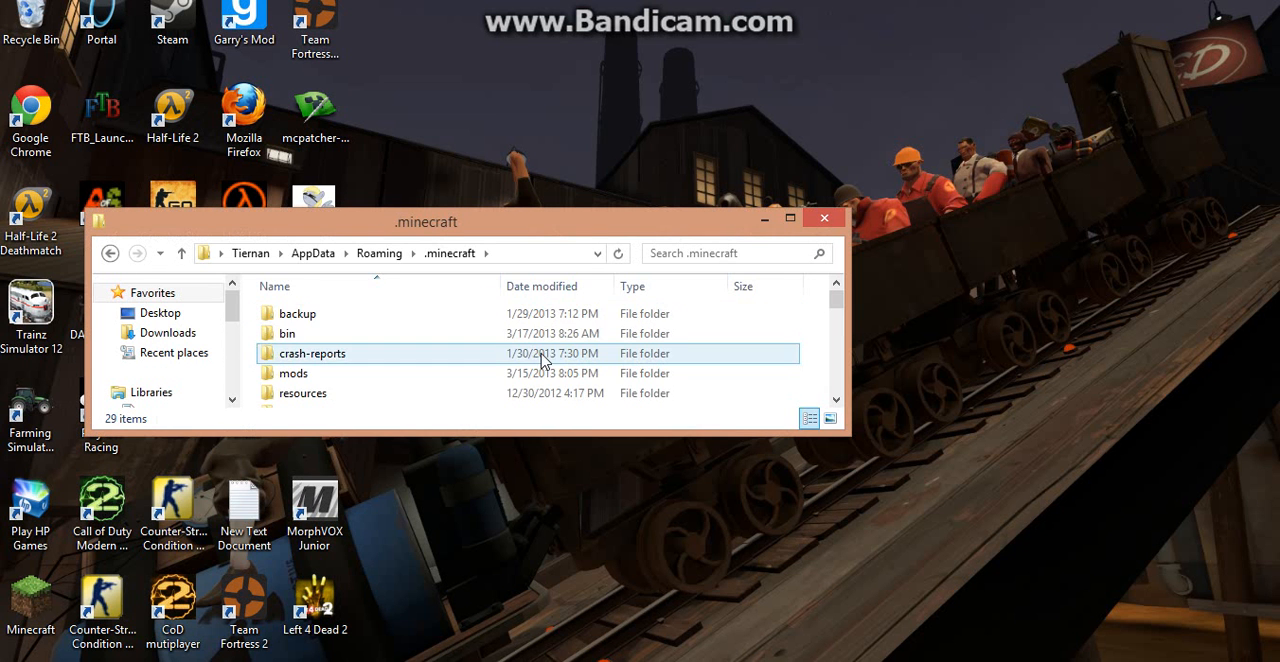
# Open .minecraft\bin and select minecraft 1.4.7 among the minecraft REAL and minecraft files
pyautogui.doubleClick(290, 333)
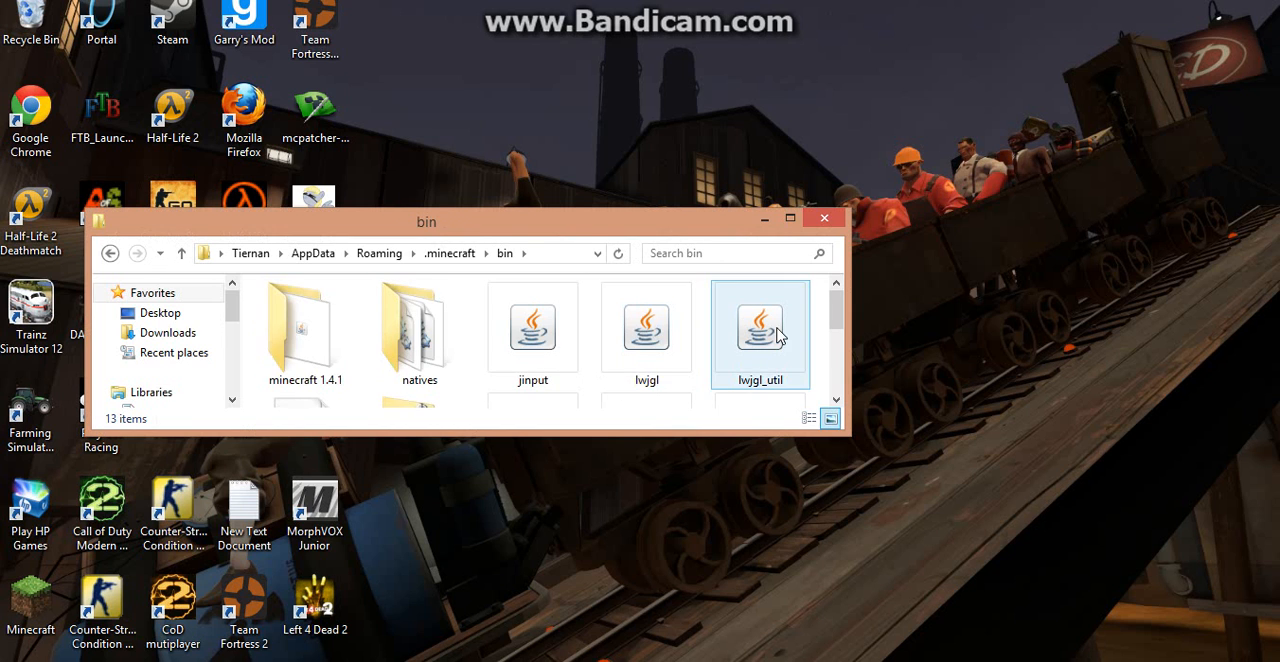
pyautogui.hscroll(3)
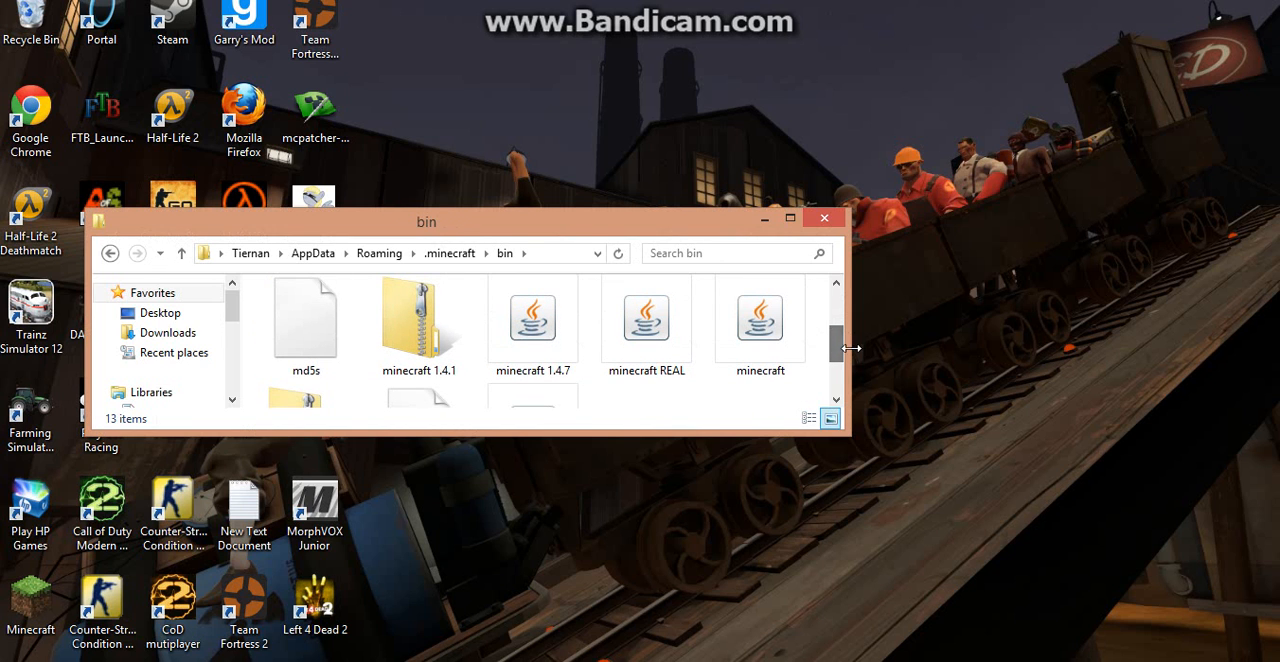
pyautogui.click(646, 320)
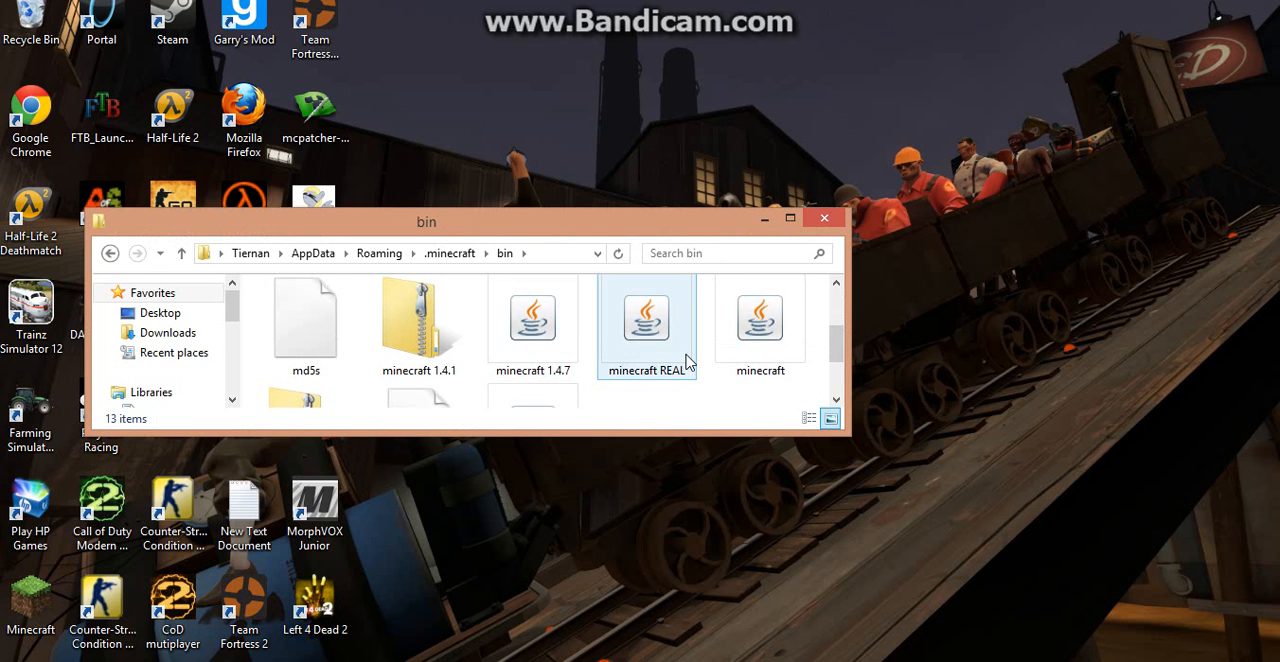
pyautogui.click(759, 325)
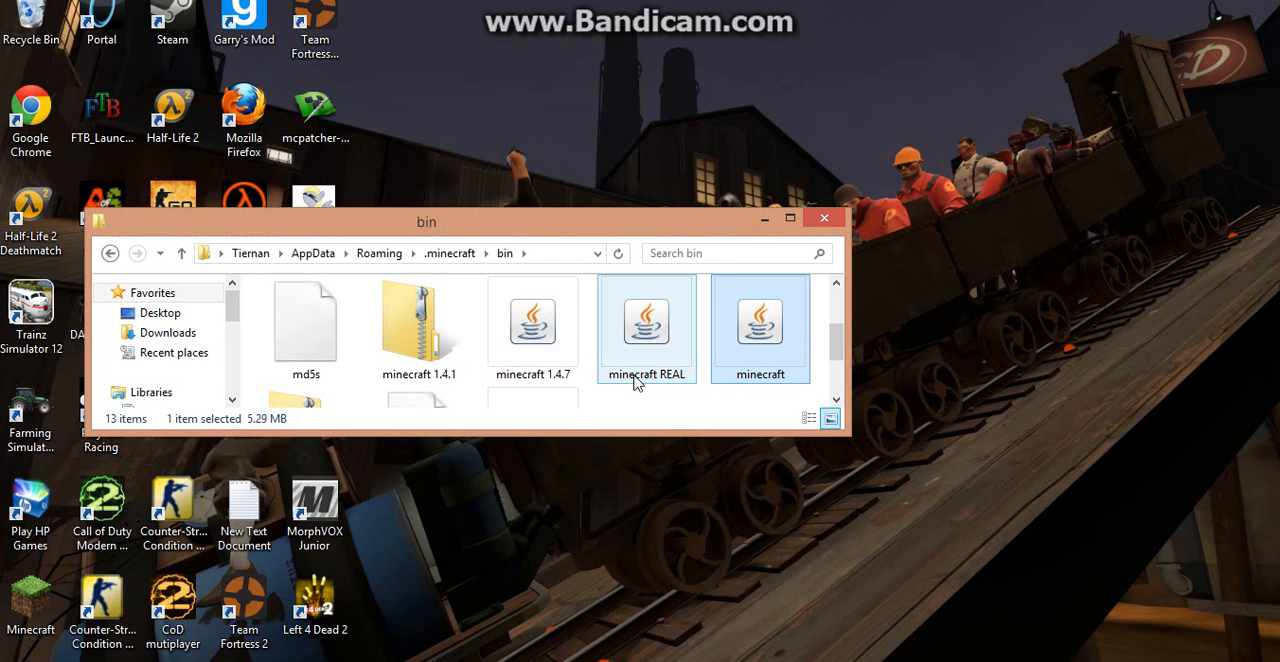
pyautogui.click(533, 320)
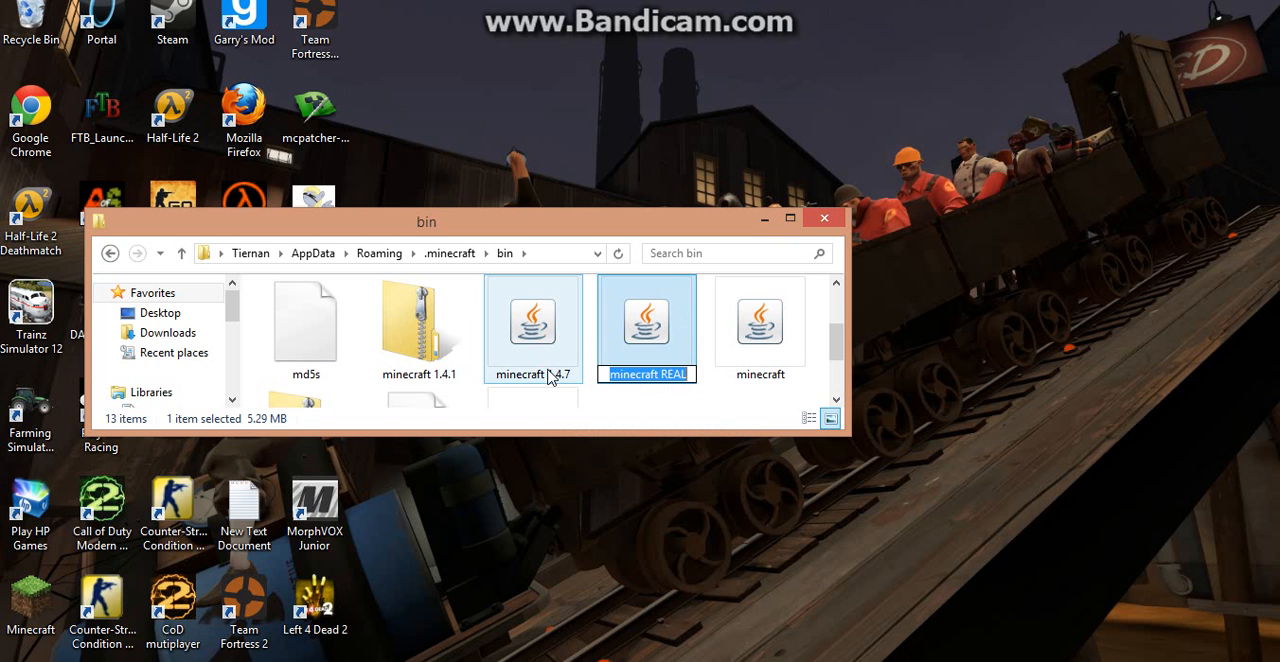
pyautogui.click(532, 320)
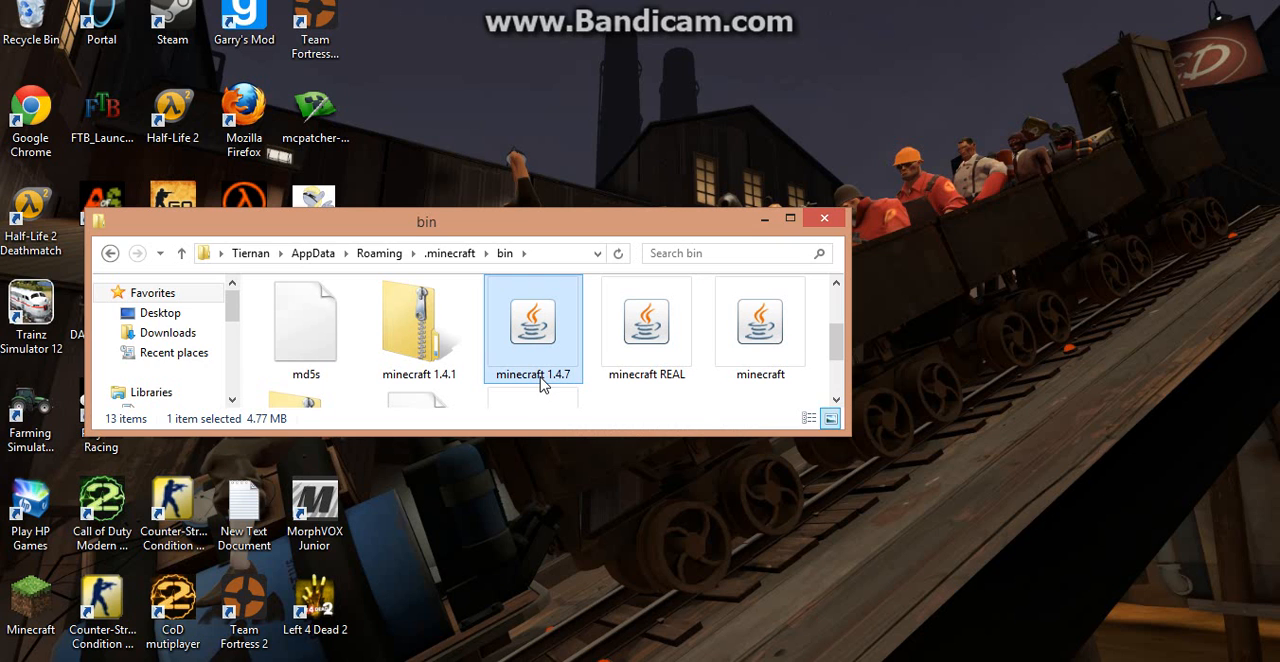
# Rename the minecraft 1.4.7 jar, accepting minecraft (2) since minecraft already exists
pyautogui.rightClick(532, 320)
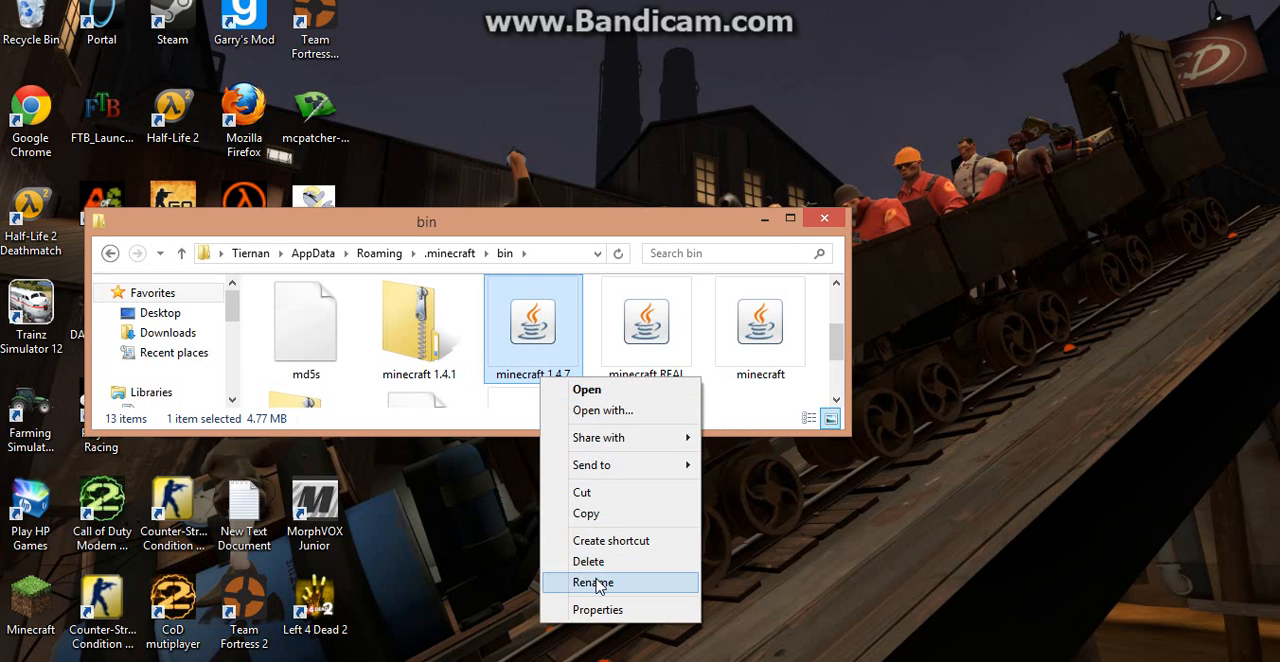
pyautogui.click(592, 582)
pyautogui.write('minecraft')
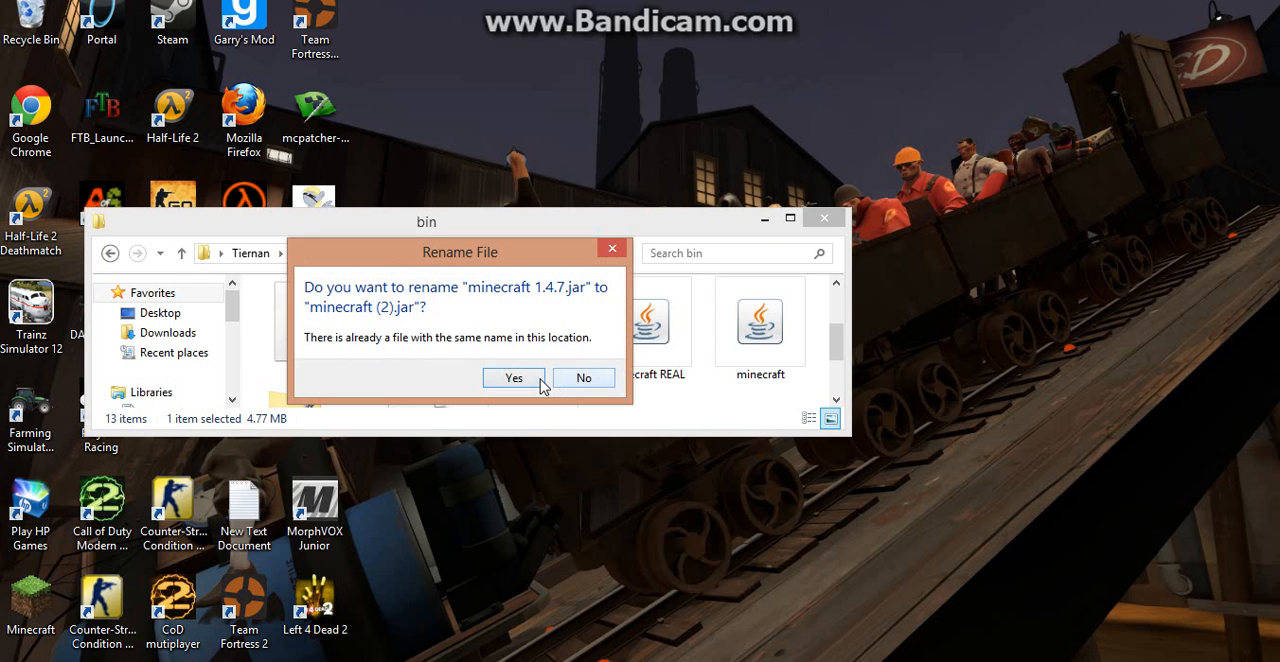
pyautogui.click(514, 377)
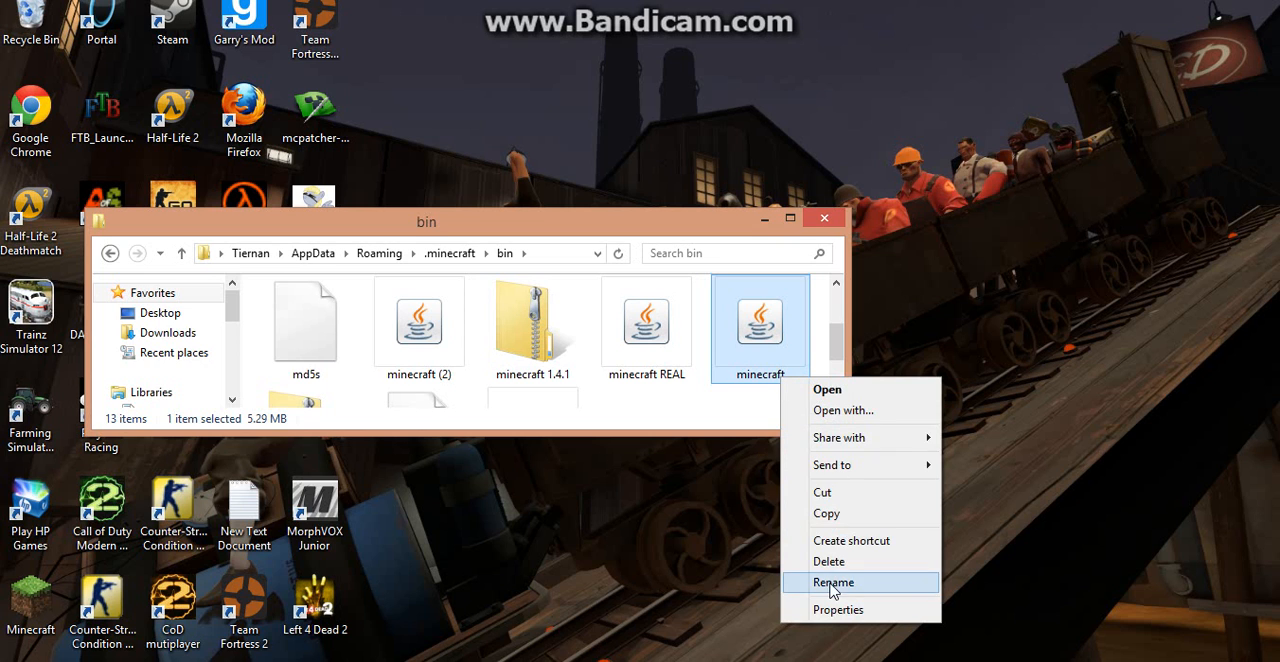
# Rename the old minecraft jar to mc and begin renaming minecraft (2)
pyautogui.click(833, 582)
pyautogui.write('mc')
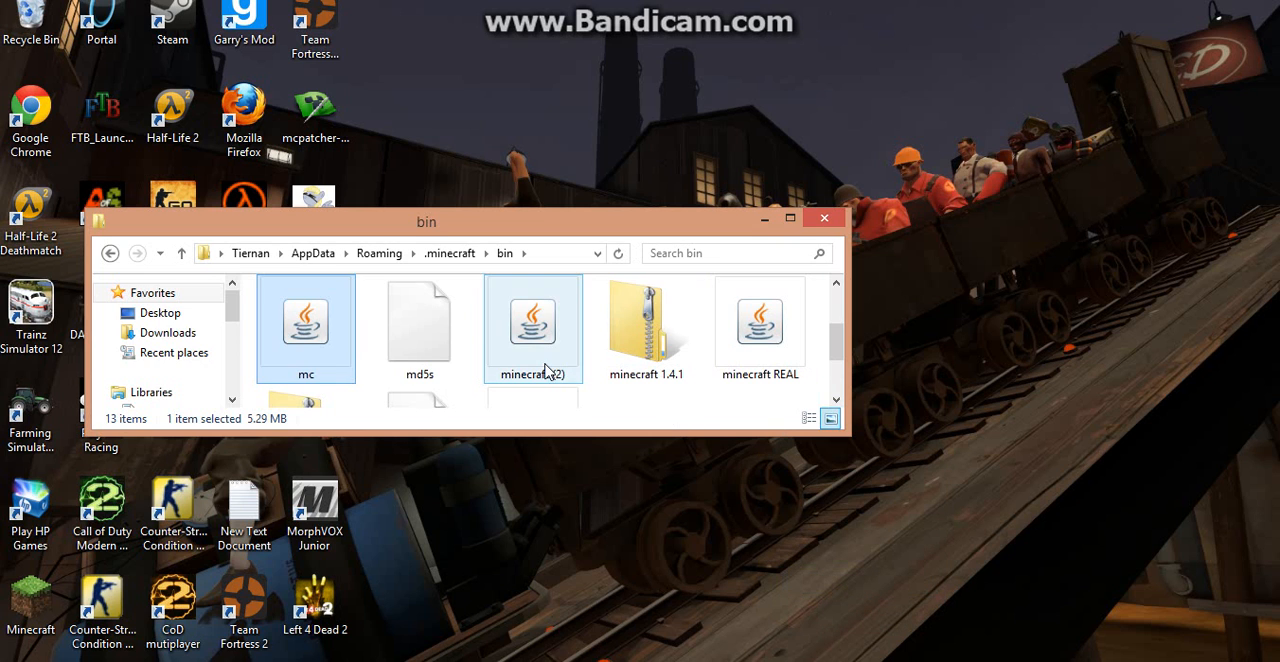
pyautogui.rightClick(533, 328)
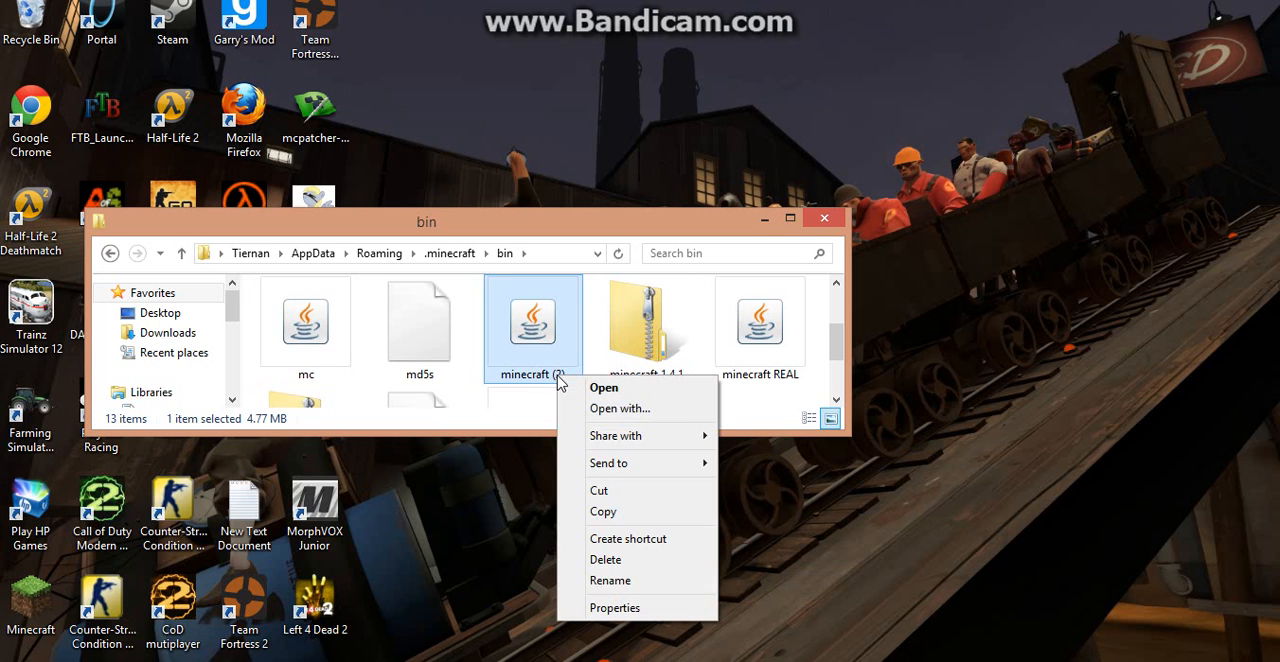
pyautogui.click(610, 580)
pyautogui.write('mine')
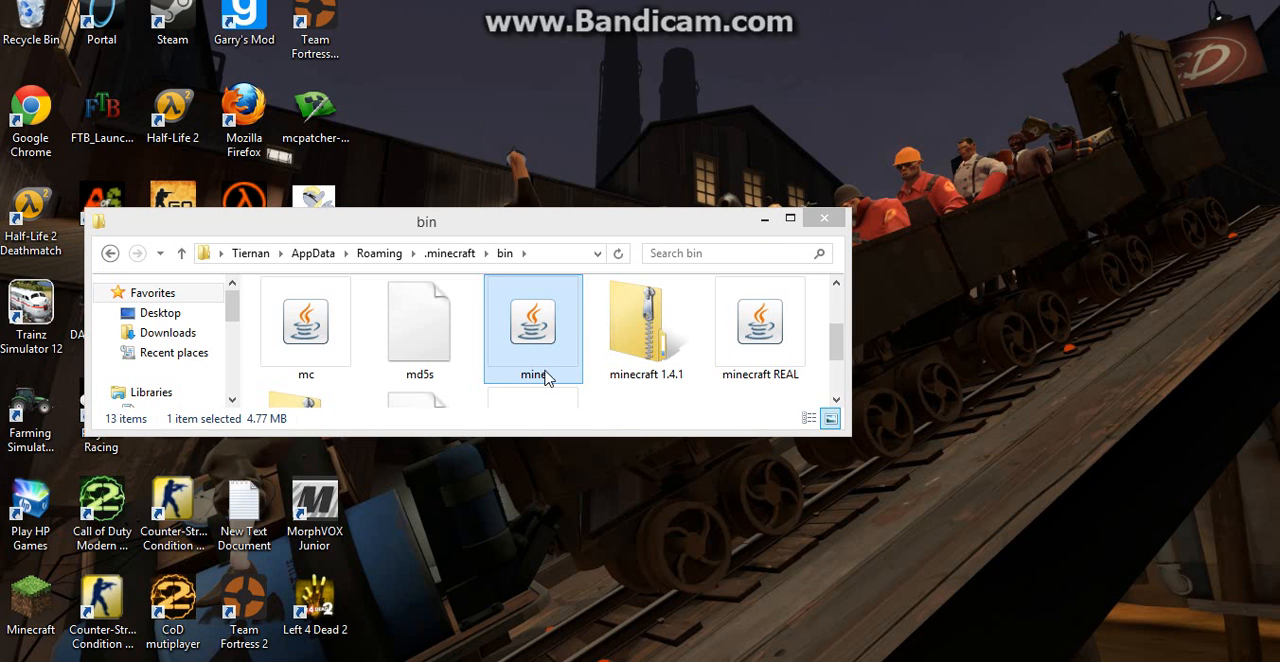
# Rename minecraft (2) to minecraft and close the bin folder window
pyautogui.rightClick(533, 327)
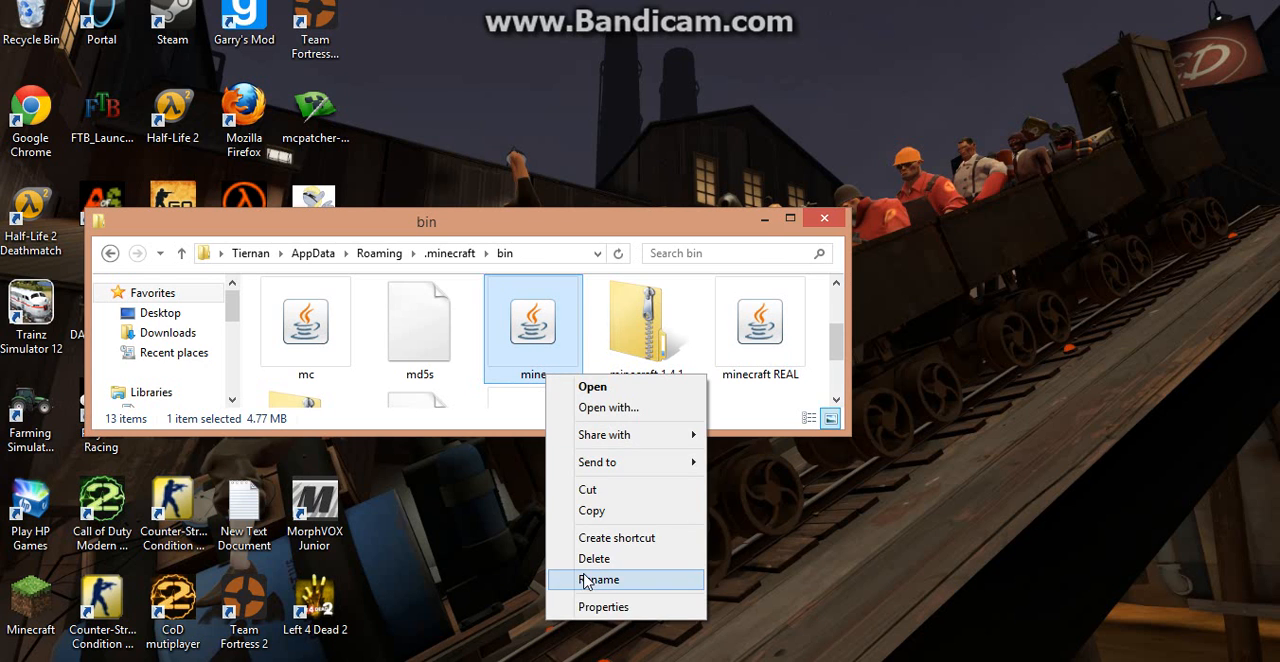
pyautogui.click(600, 580)
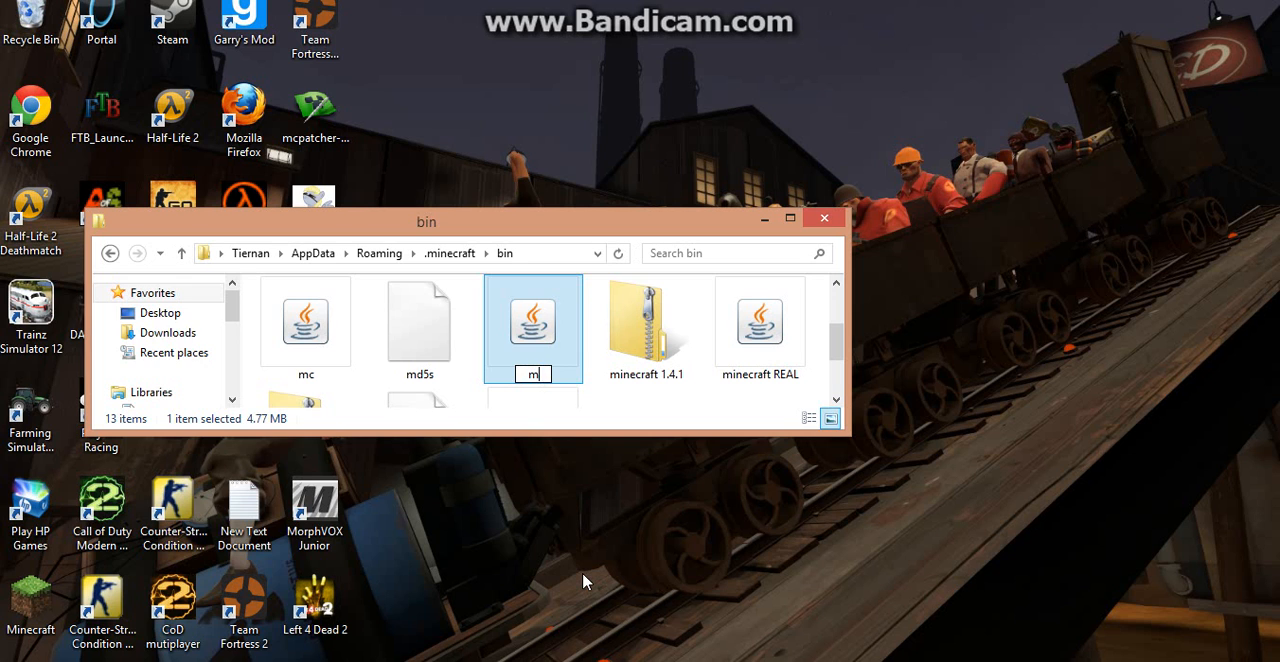
pyautogui.write('inecraft')
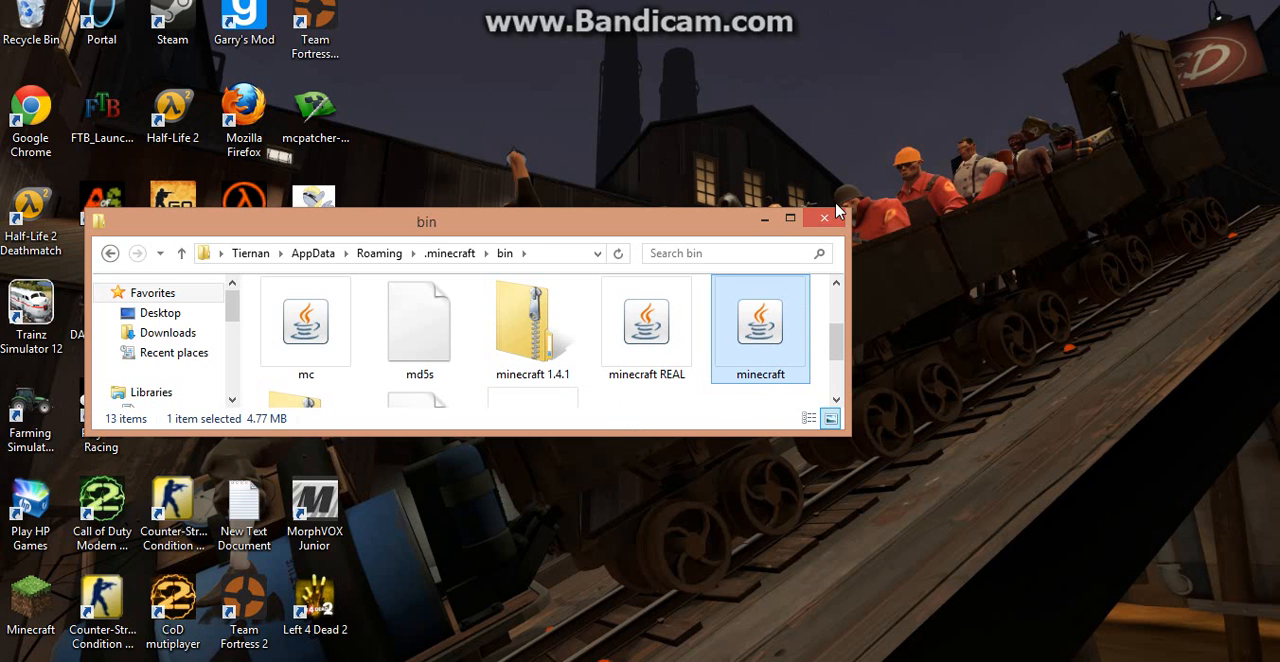
pyautogui.moveTo(755, 357)
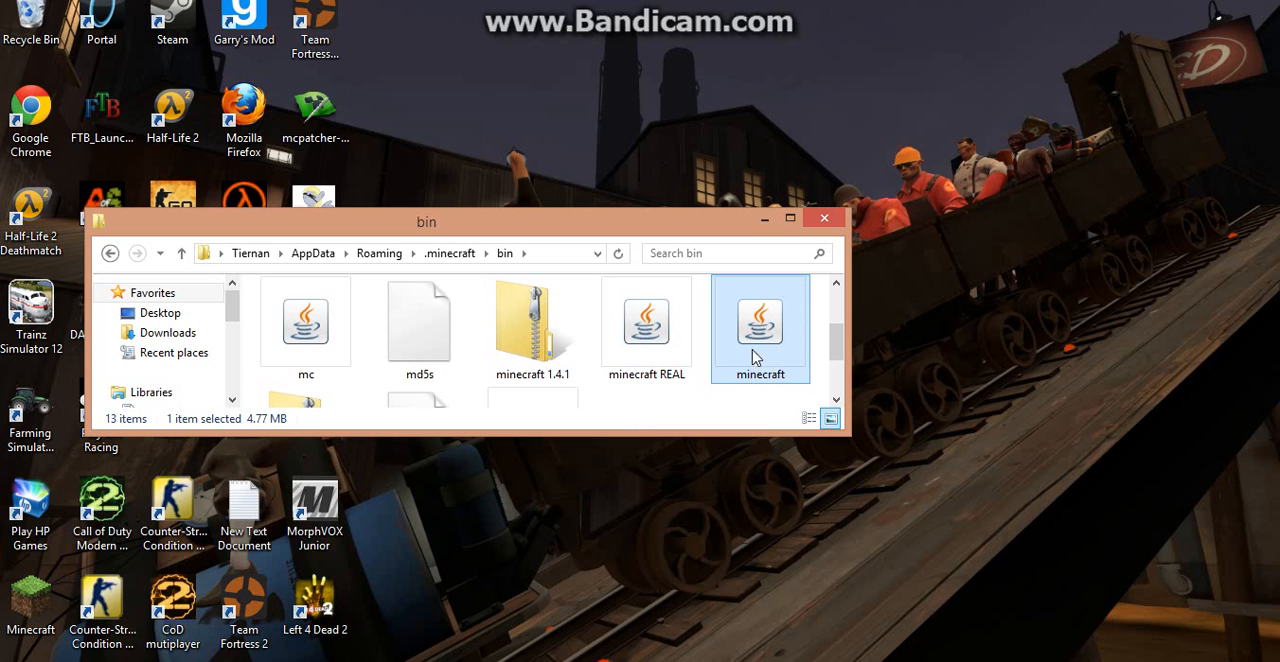
pyautogui.moveTo(838, 205)
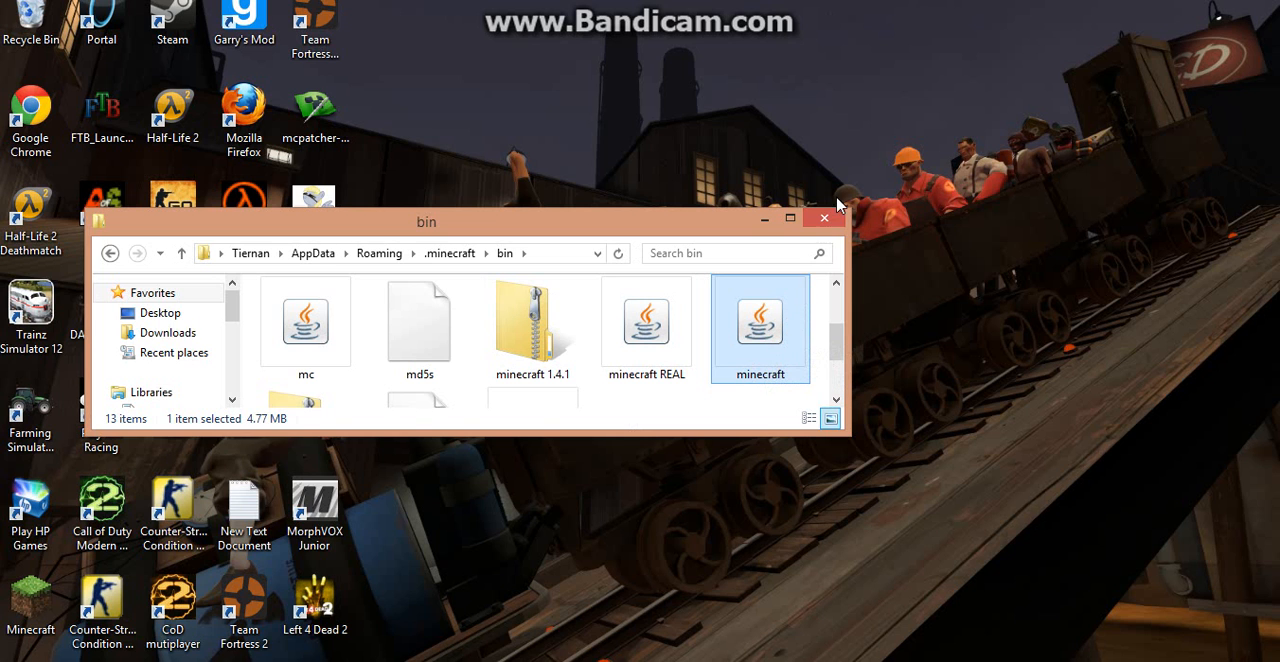
pyautogui.click(823, 218)
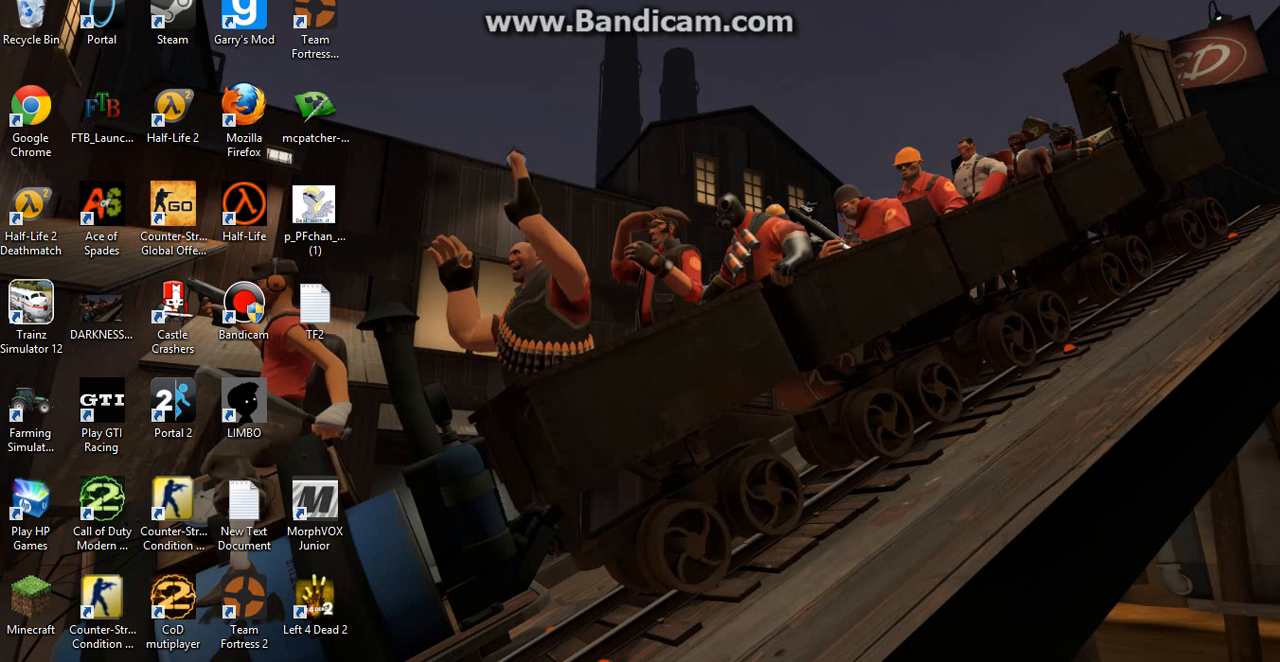
# Start Minecraft from the desktop shortcut and log in, launching version 1.4.7
pyautogui.doubleClick(30, 600)
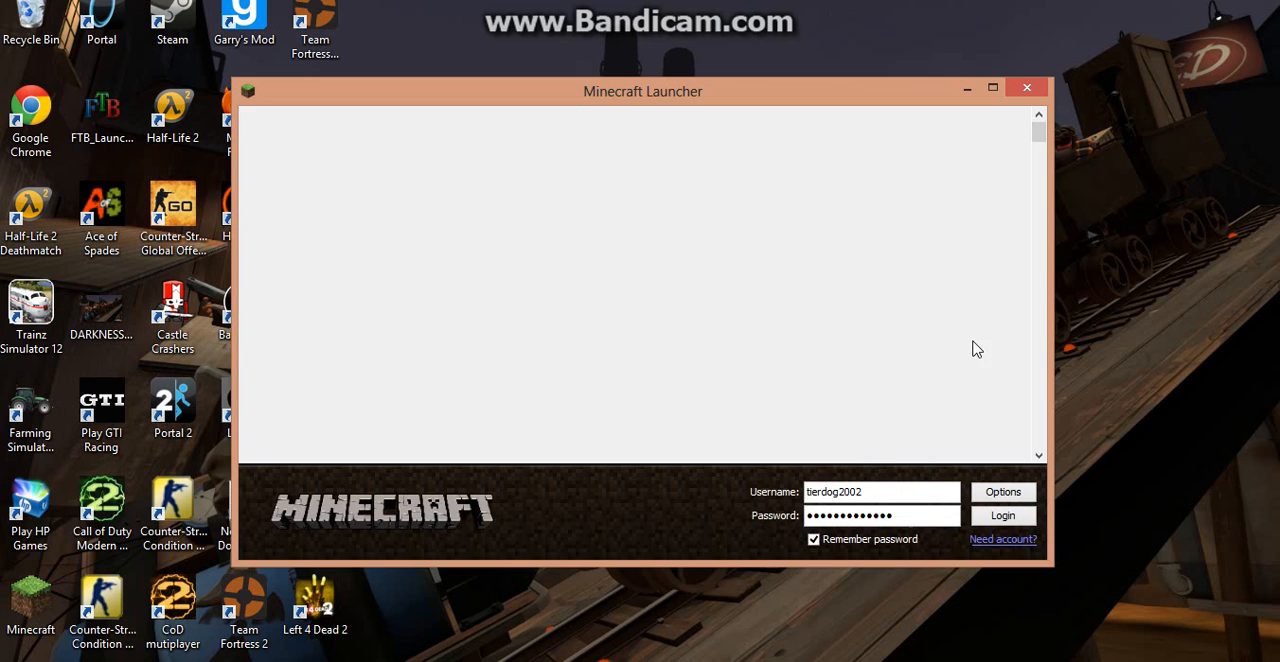
pyautogui.click(1002, 515)
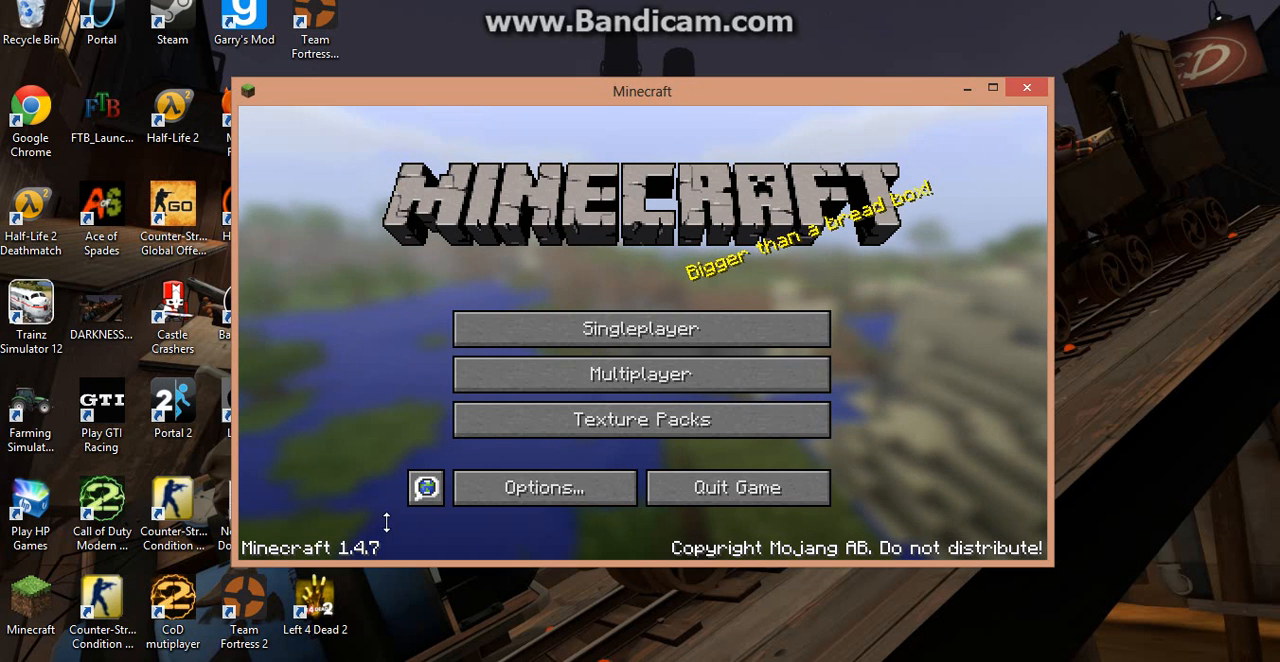
pyautogui.moveTo(610, 390)
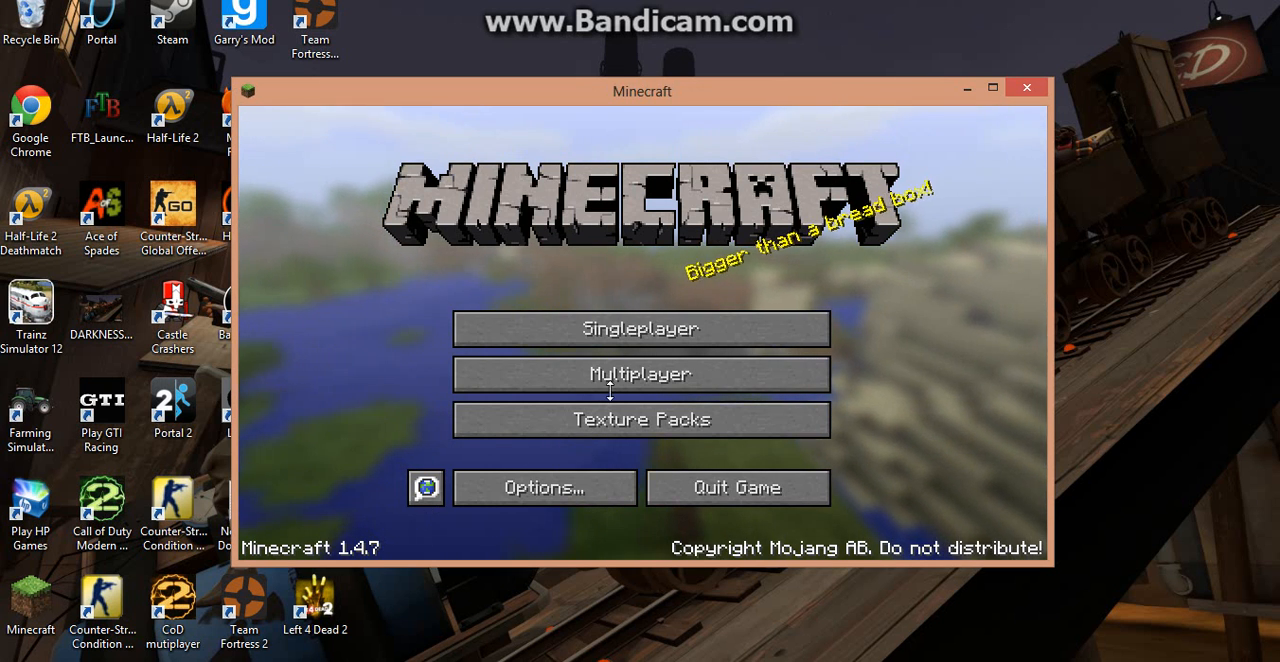
pyautogui.click(641, 374)
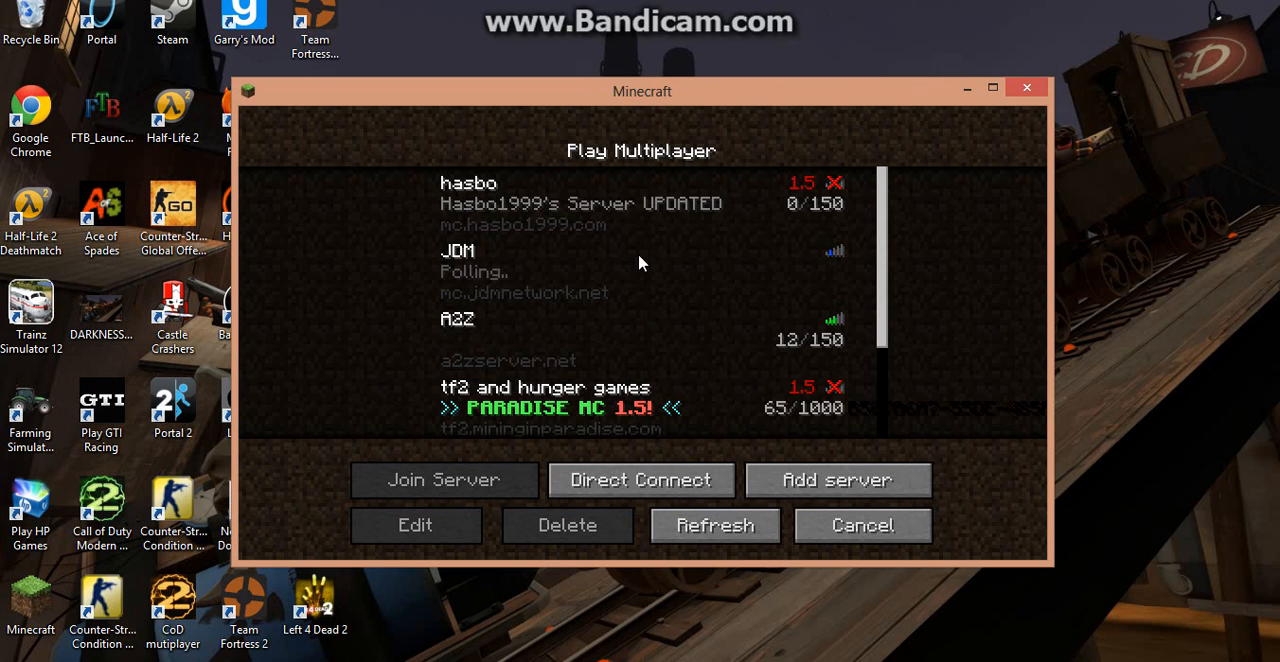
pyautogui.moveTo(610, 368)
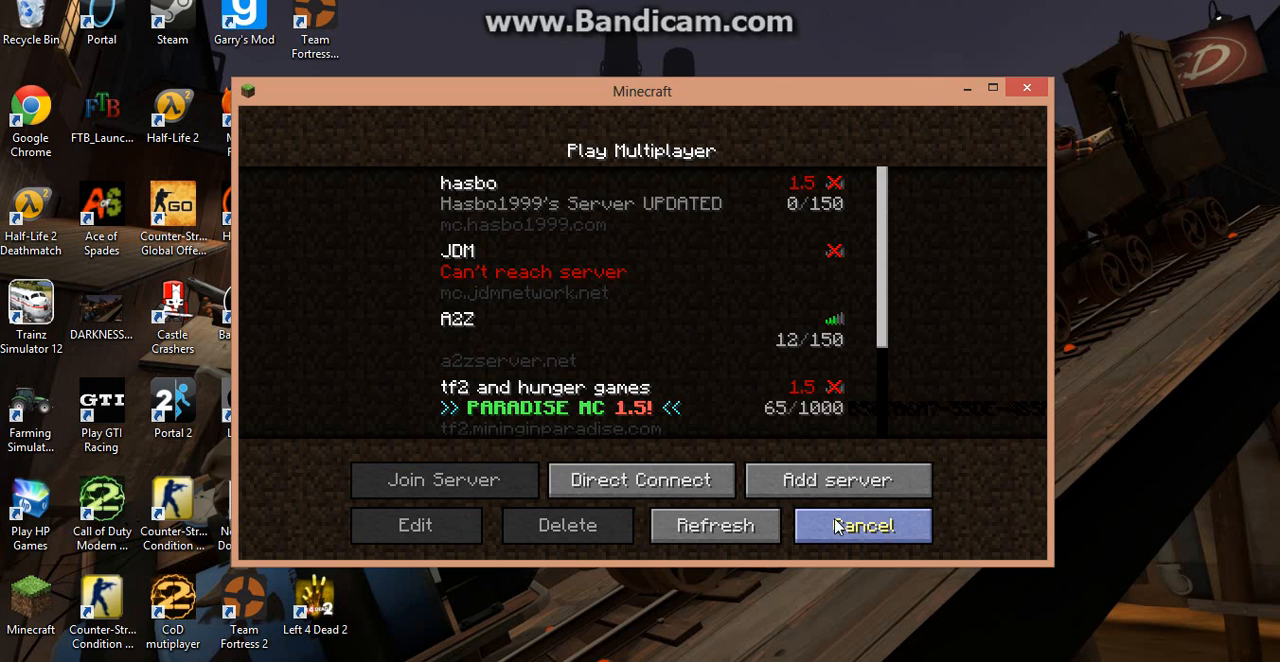
pyautogui.click(862, 525)
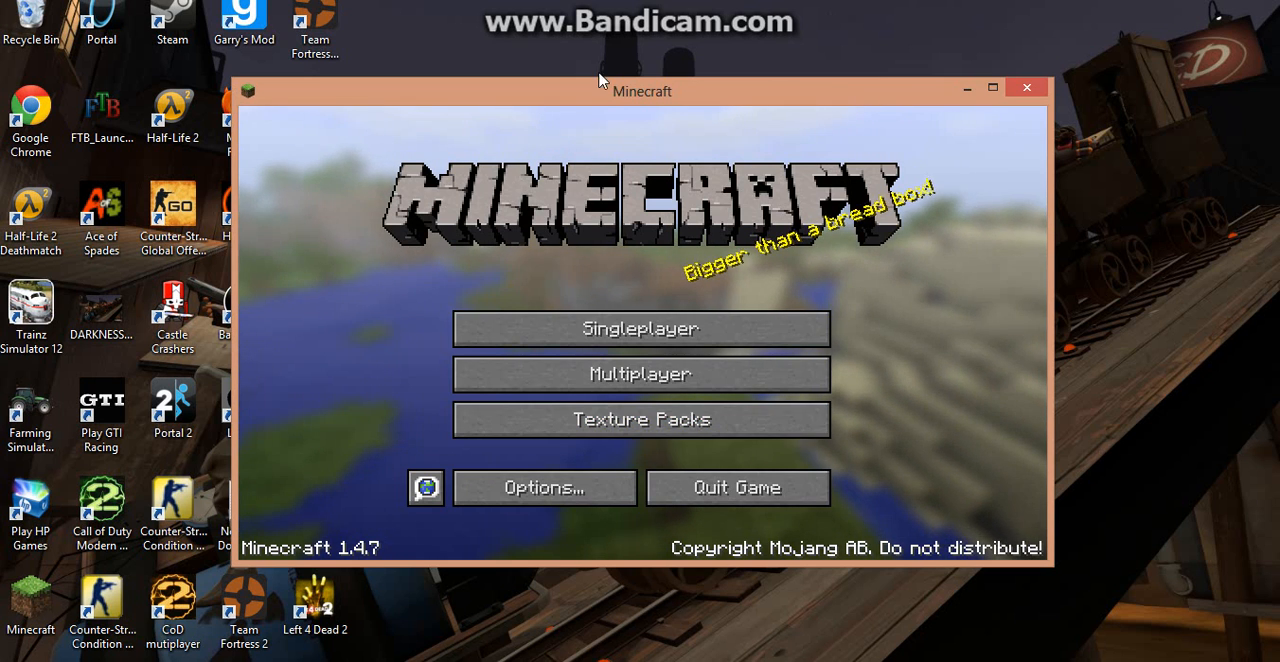